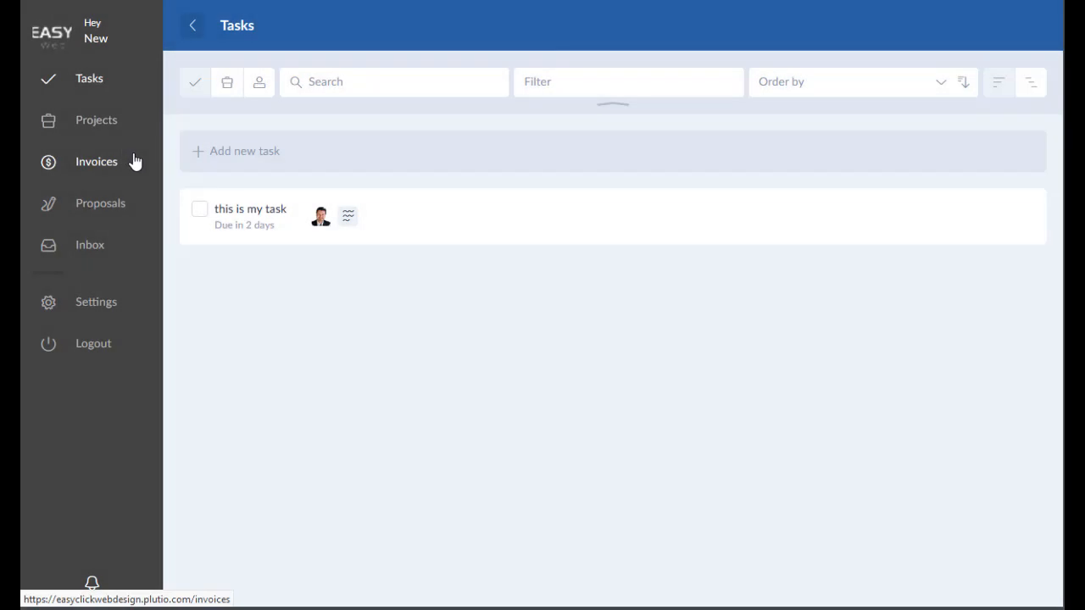
# - Go to the Projects area showing the 'test 2' and 'test' project cards
pyautogui.click(95, 119)
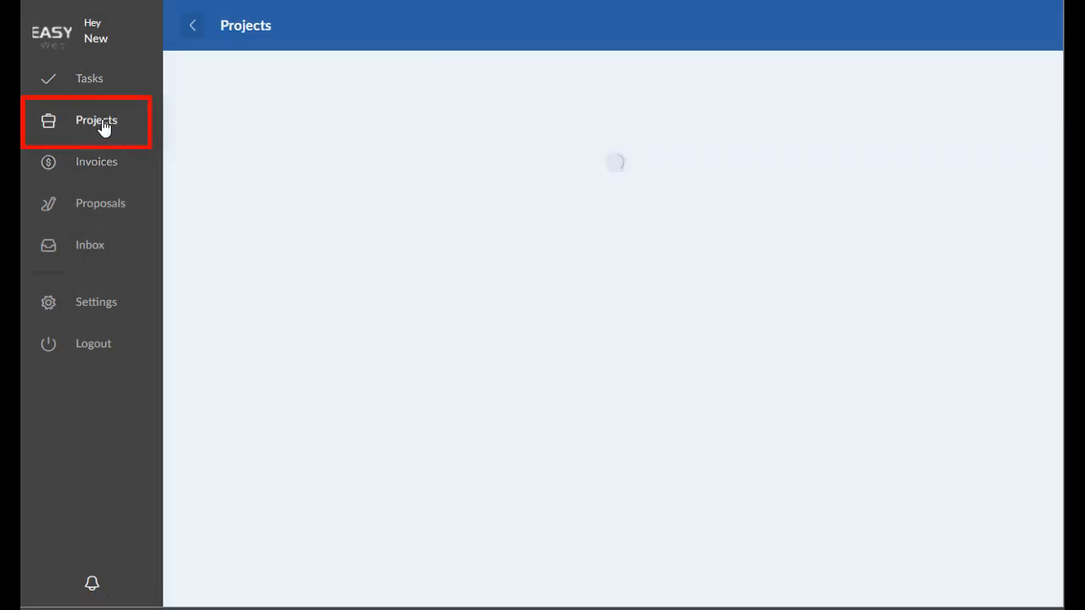
pyautogui.click(95, 119)
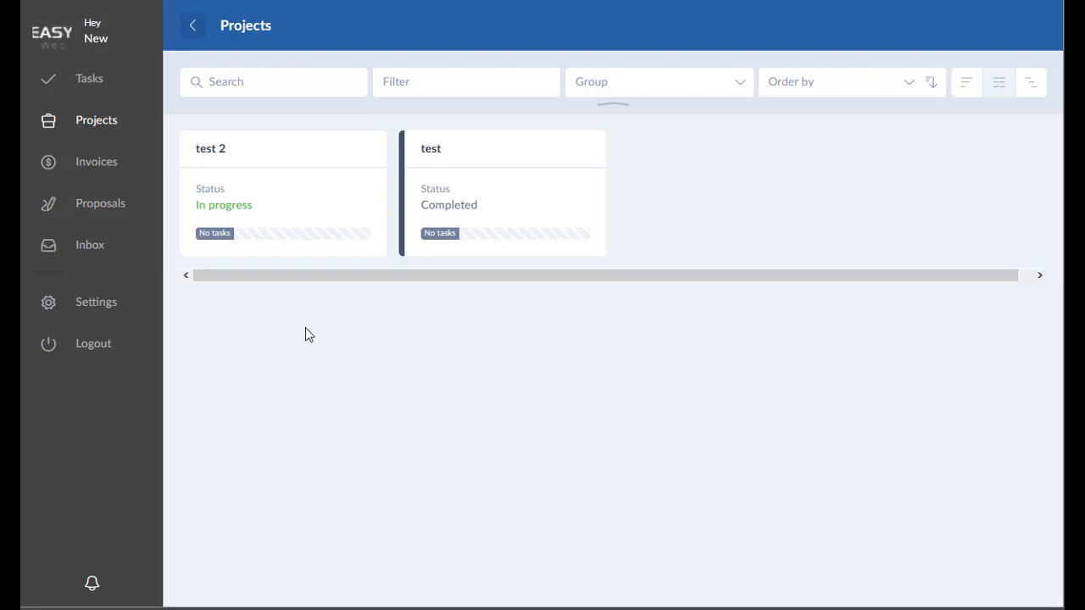
pyautogui.moveTo(251, 229)
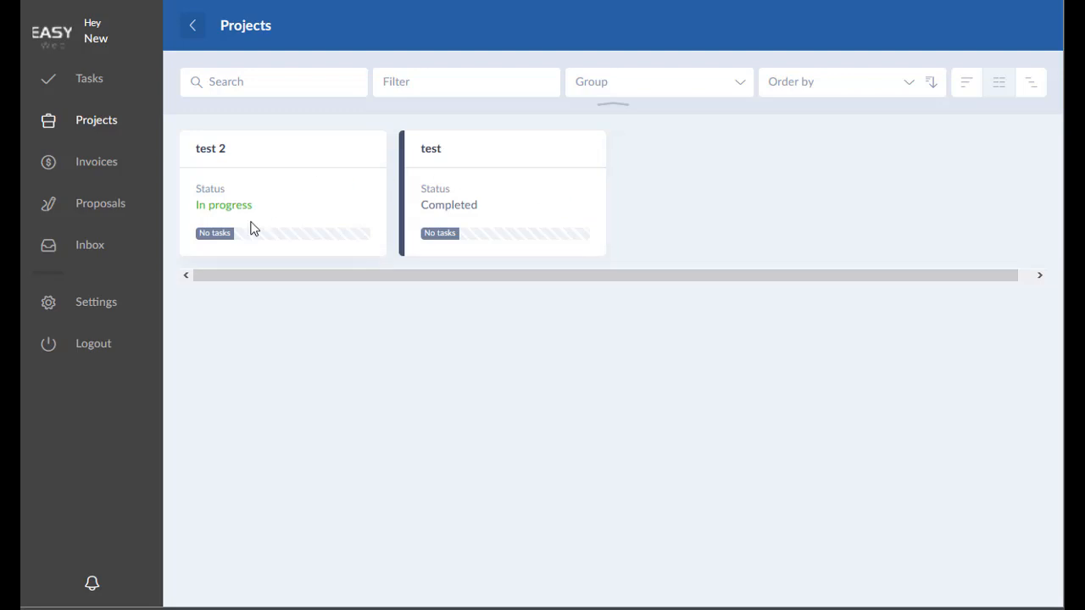
pyautogui.moveTo(207, 156)
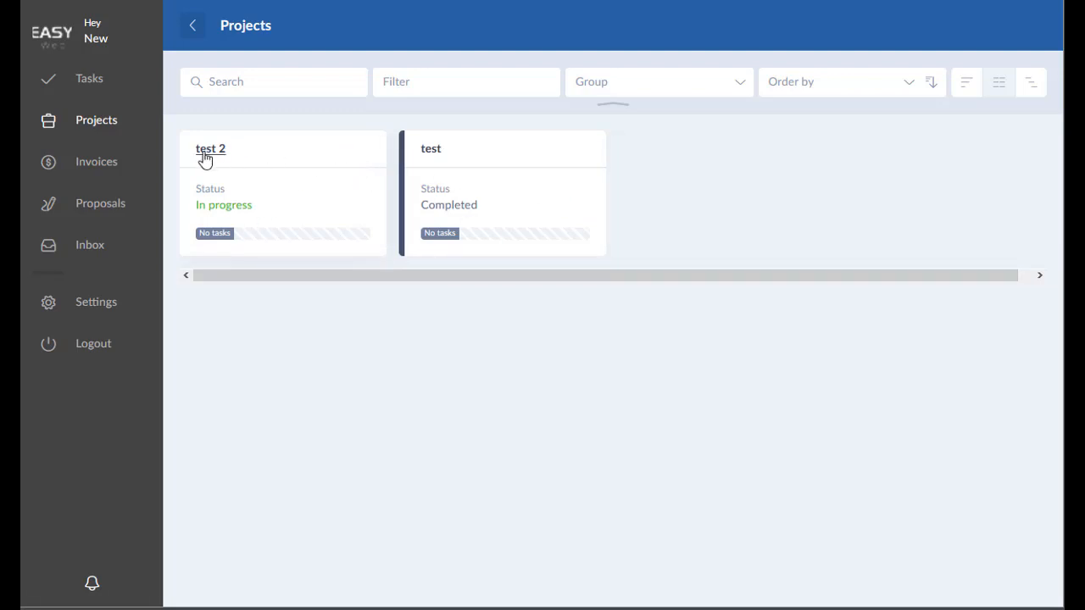
pyautogui.moveTo(327, 204)
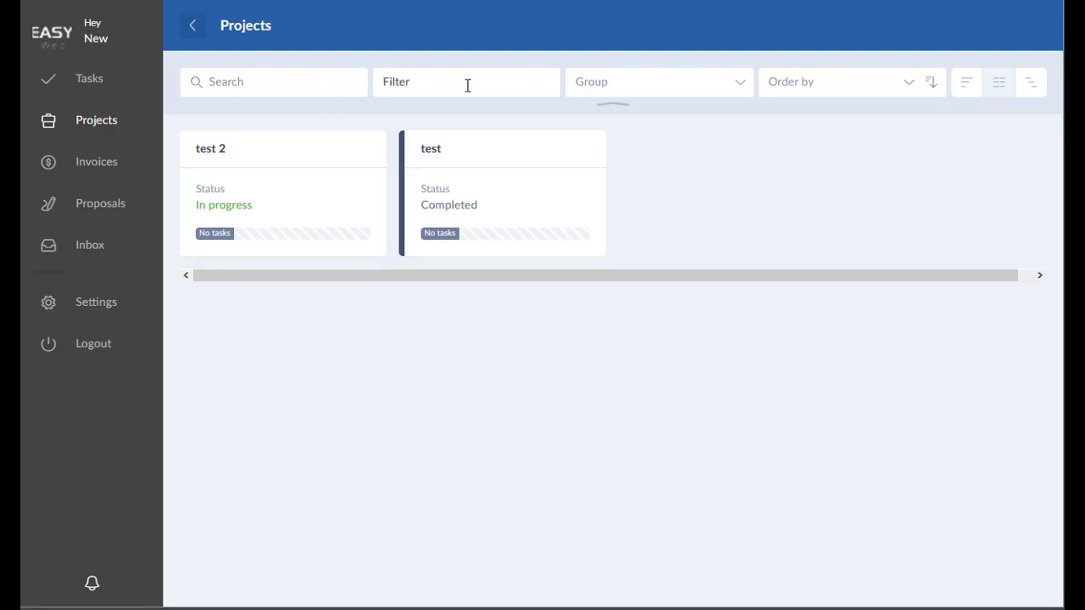
pyautogui.moveTo(965, 81)
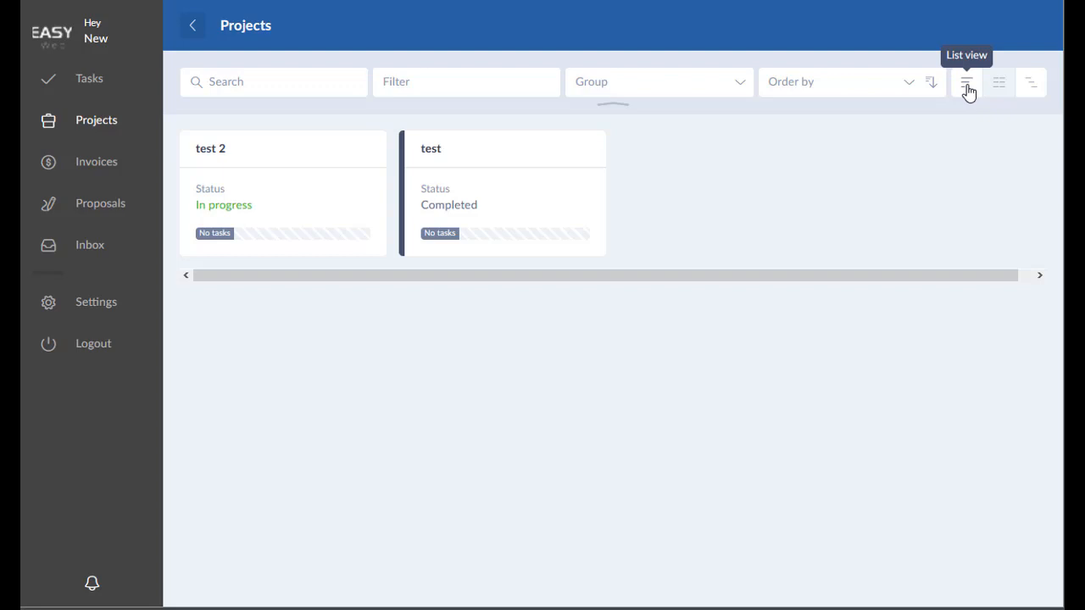
pyautogui.click(999, 81)
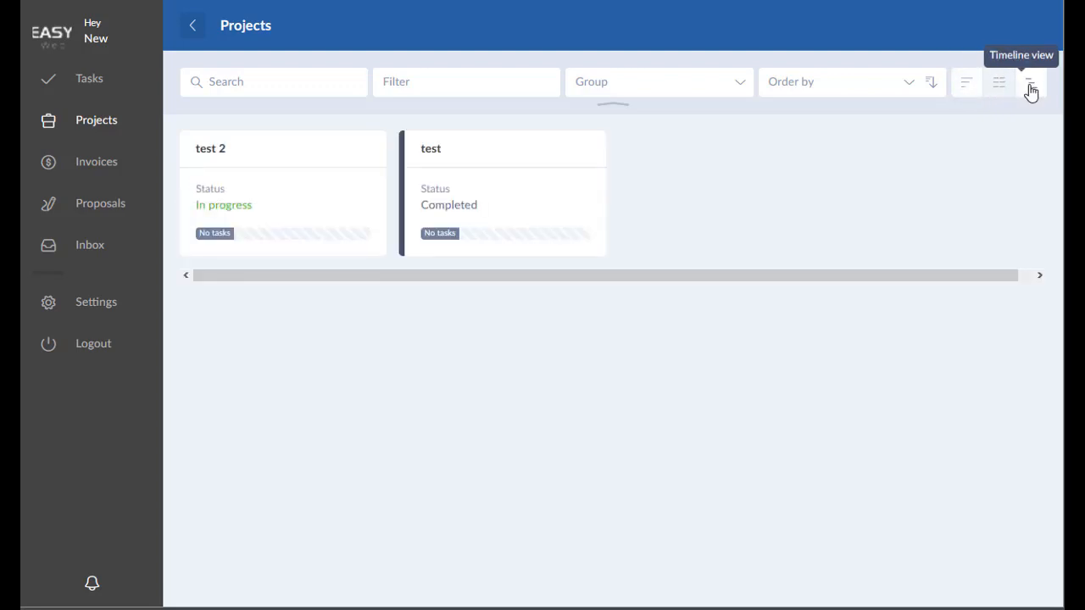
pyautogui.click(1031, 81)
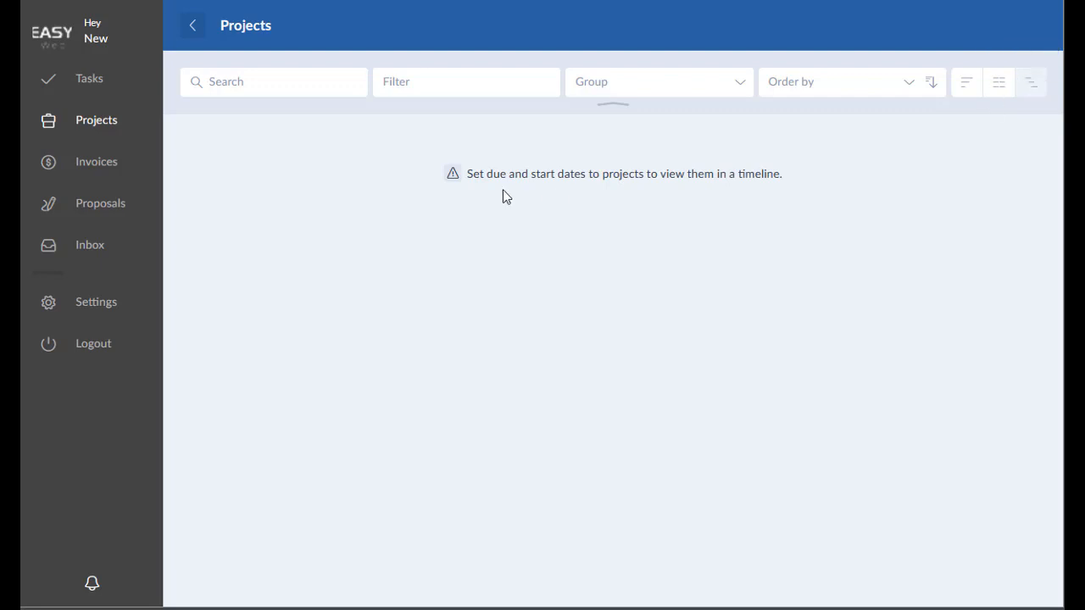
pyautogui.moveTo(799, 159)
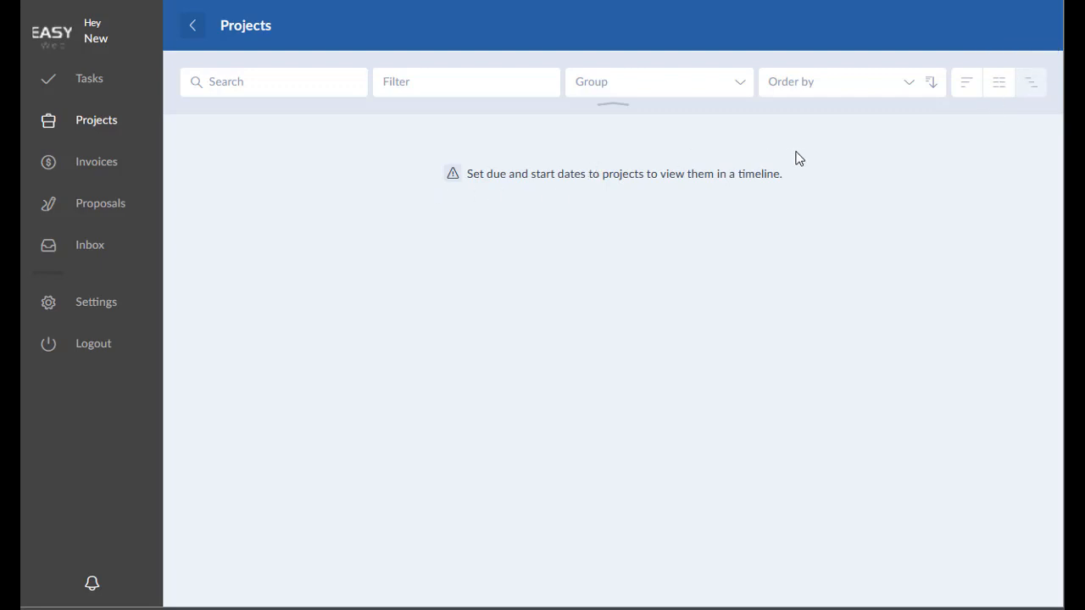
pyautogui.moveTo(505, 179)
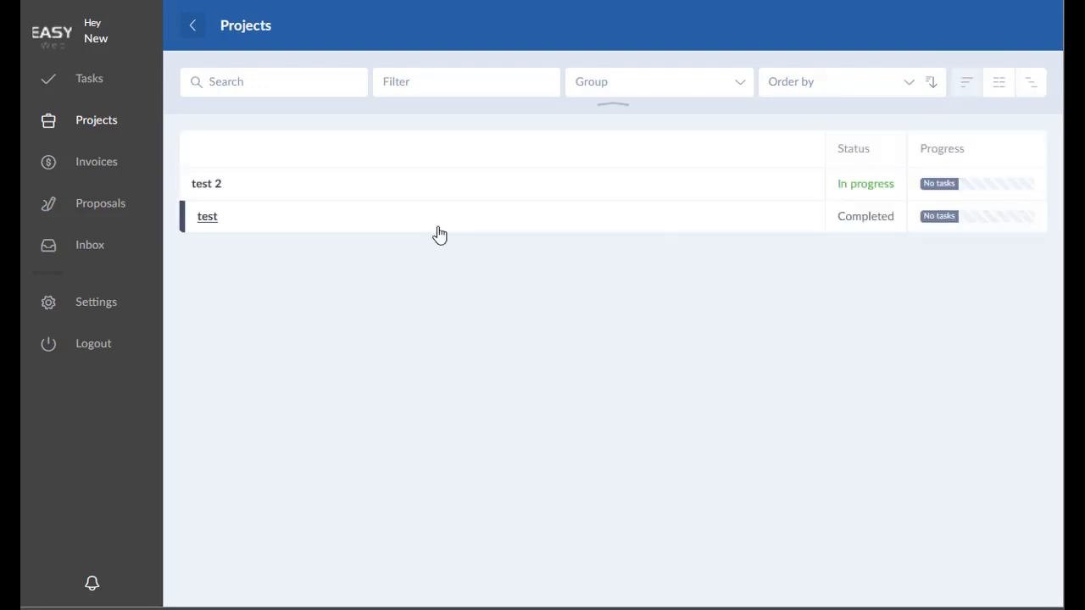
pyautogui.moveTo(999, 85)
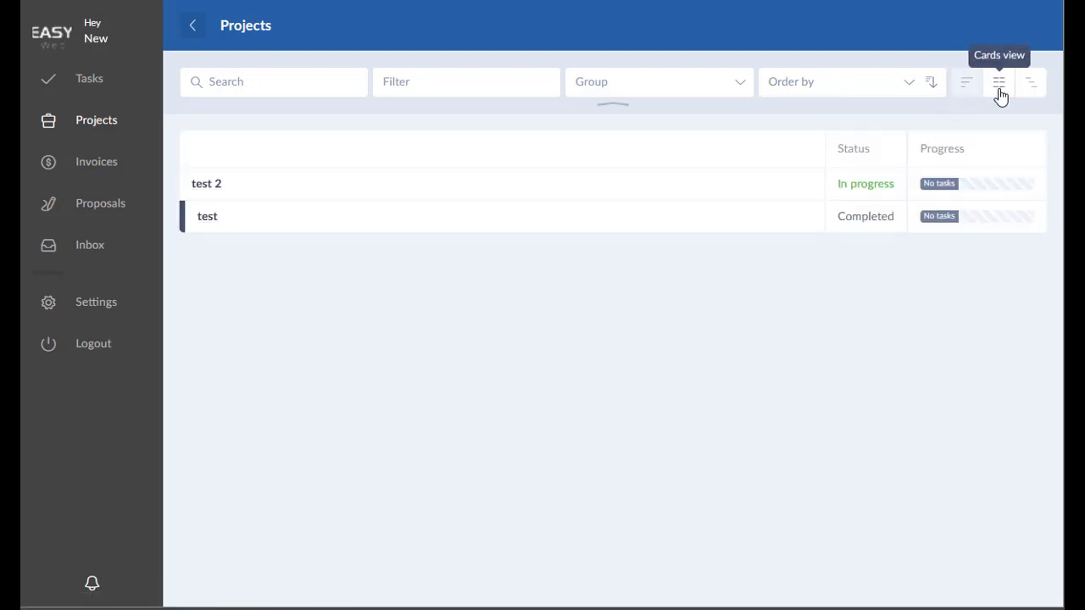
pyautogui.click(999, 82)
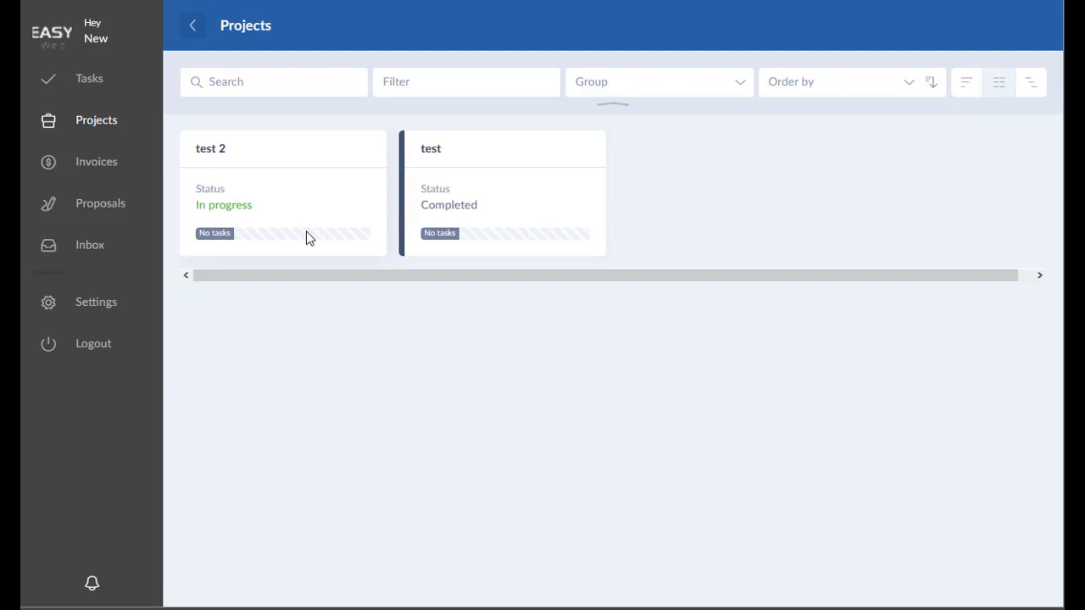
pyautogui.moveTo(295, 244)
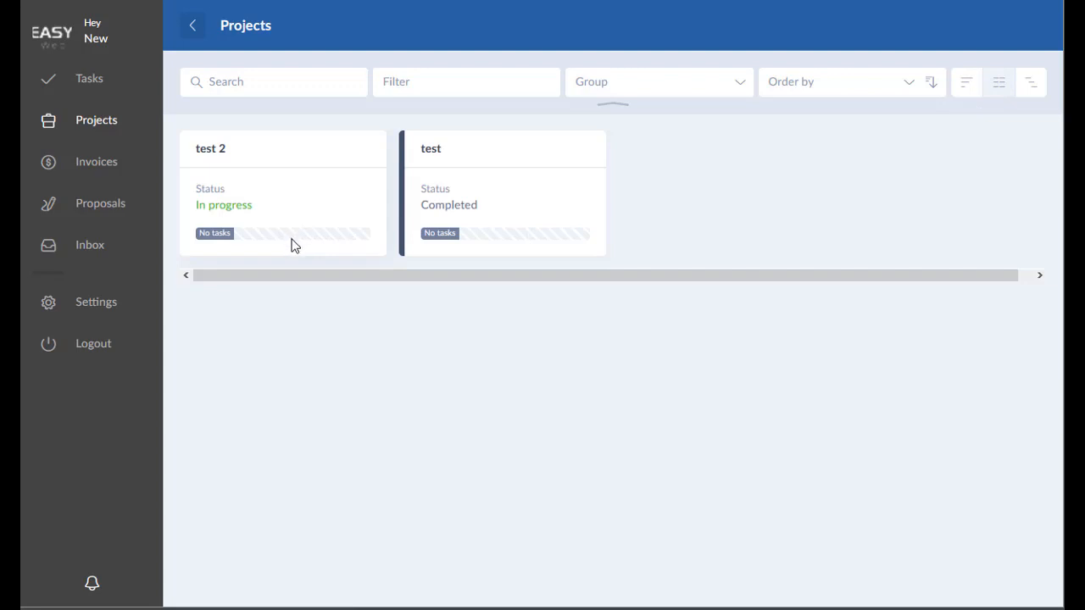
pyautogui.moveTo(210, 153)
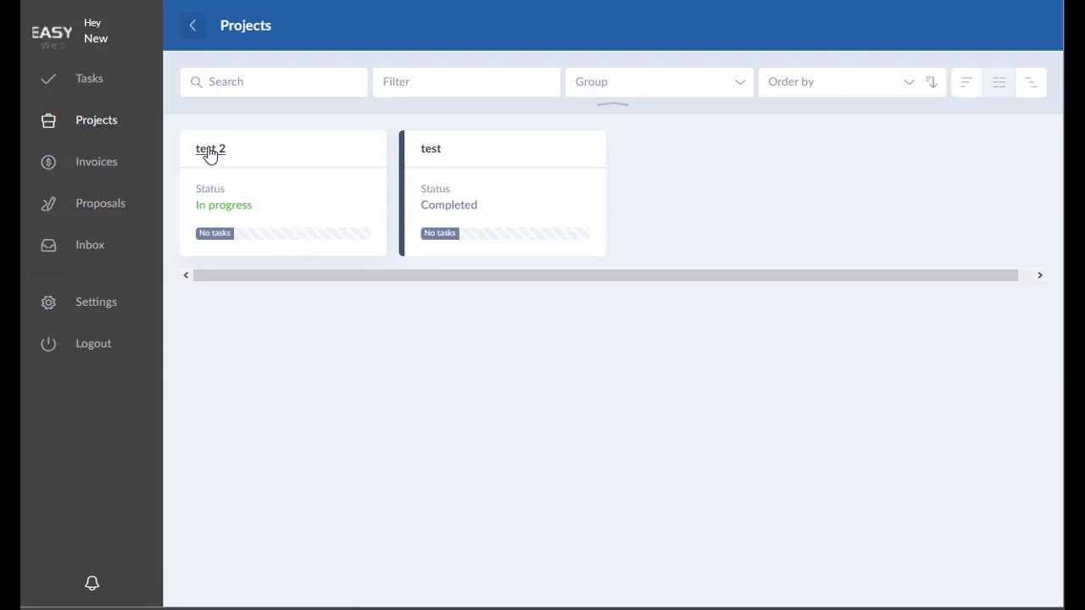
# - Open the 'test 2' project onto its empty Tasks board
pyautogui.click(210, 149)
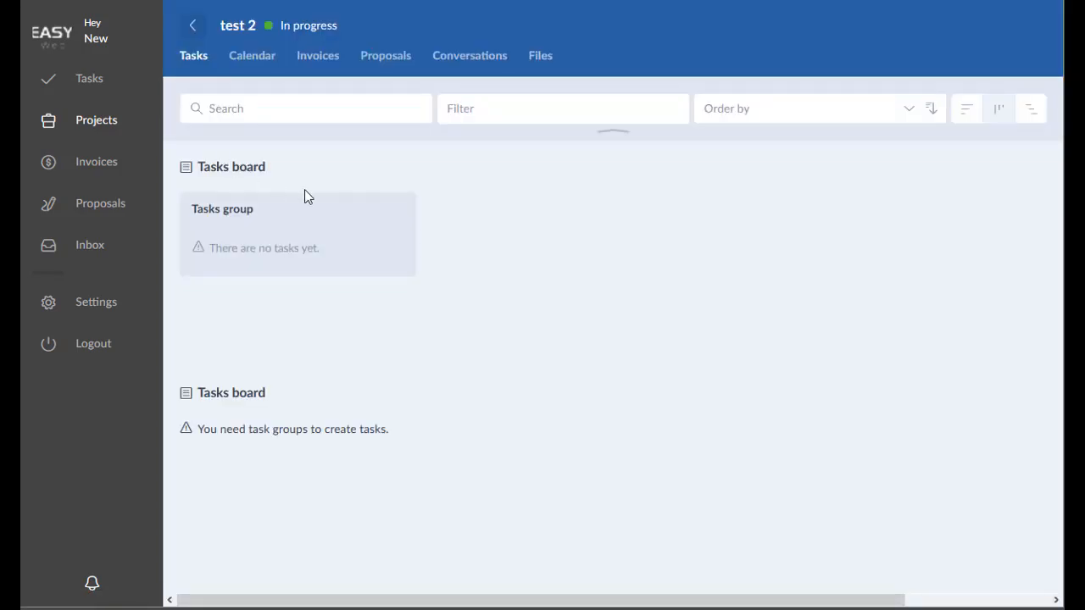
pyautogui.moveTo(408, 232)
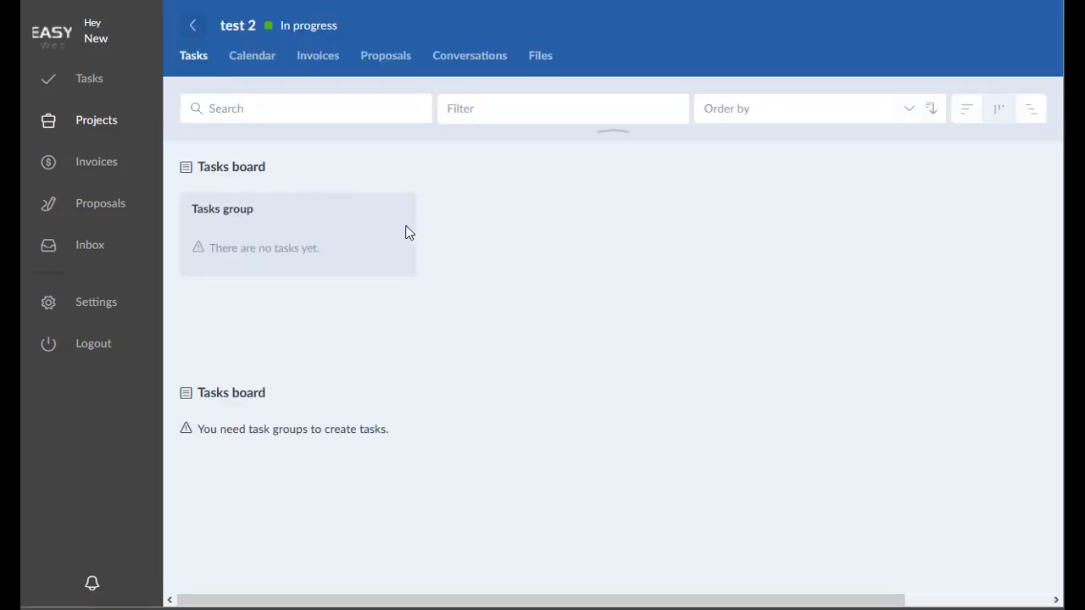
pyautogui.moveTo(353, 429)
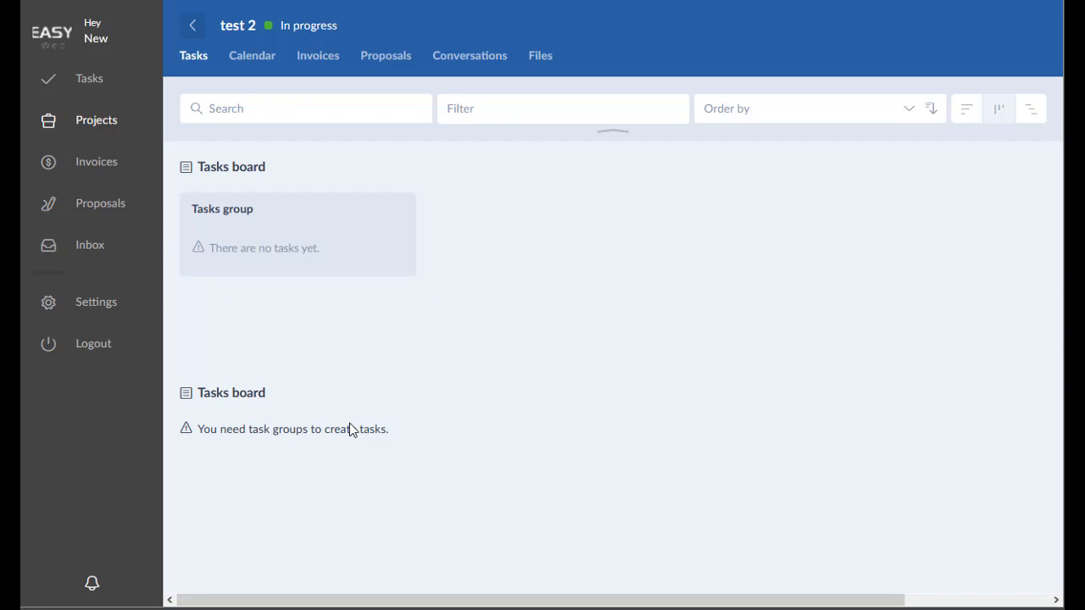
pyautogui.moveTo(336, 322)
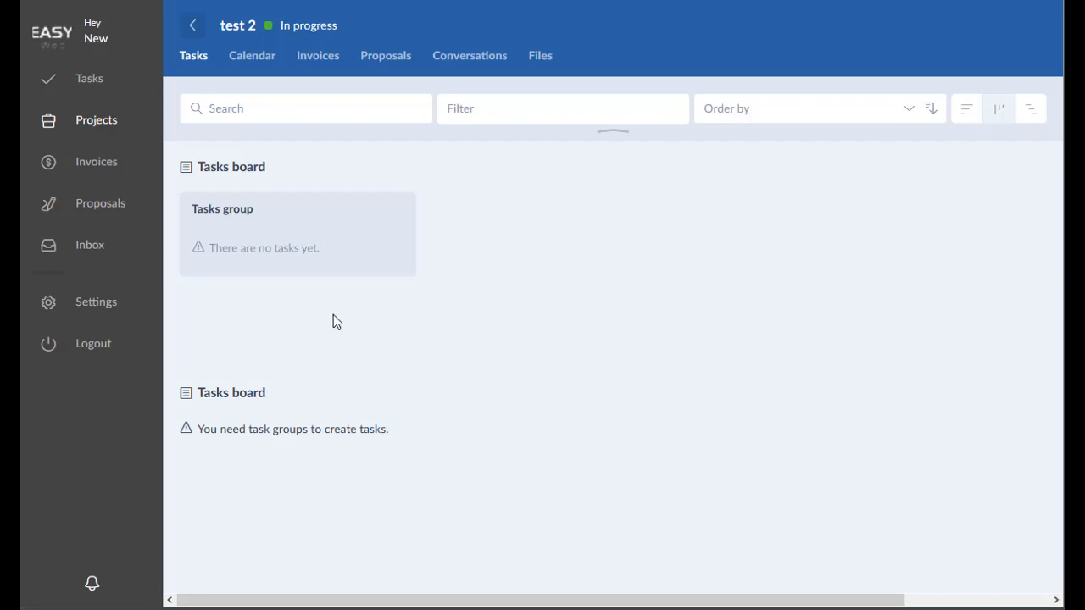
pyautogui.moveTo(251, 54)
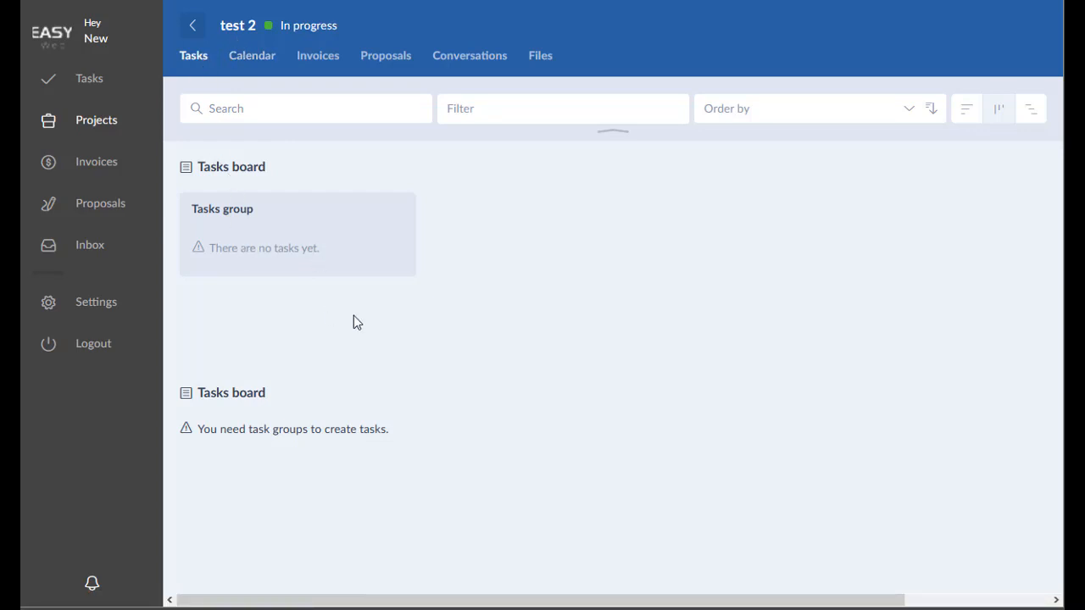
pyautogui.moveTo(427, 285)
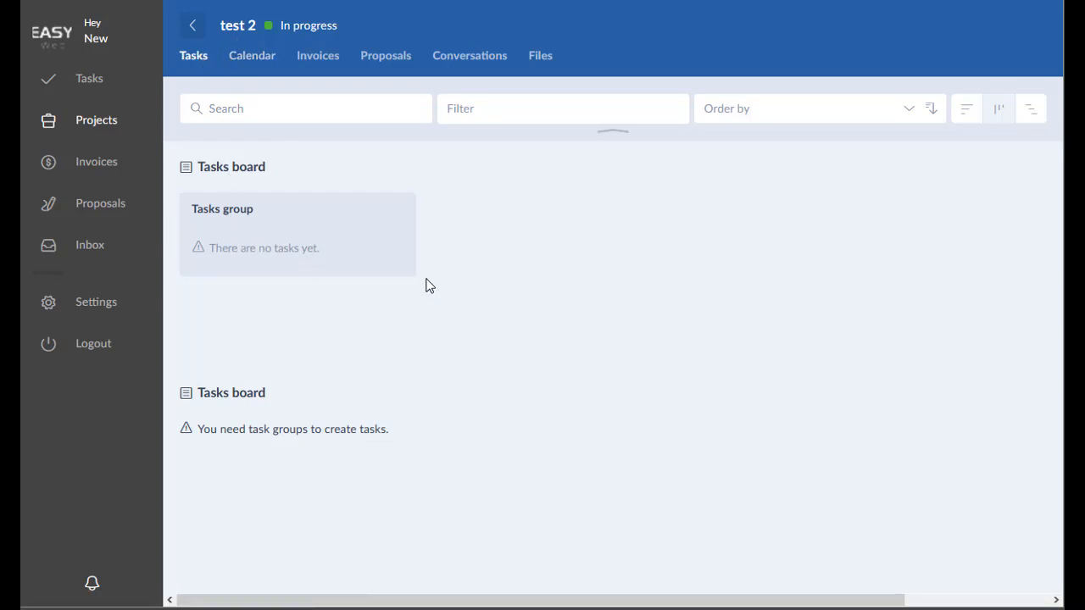
pyautogui.moveTo(502, 258)
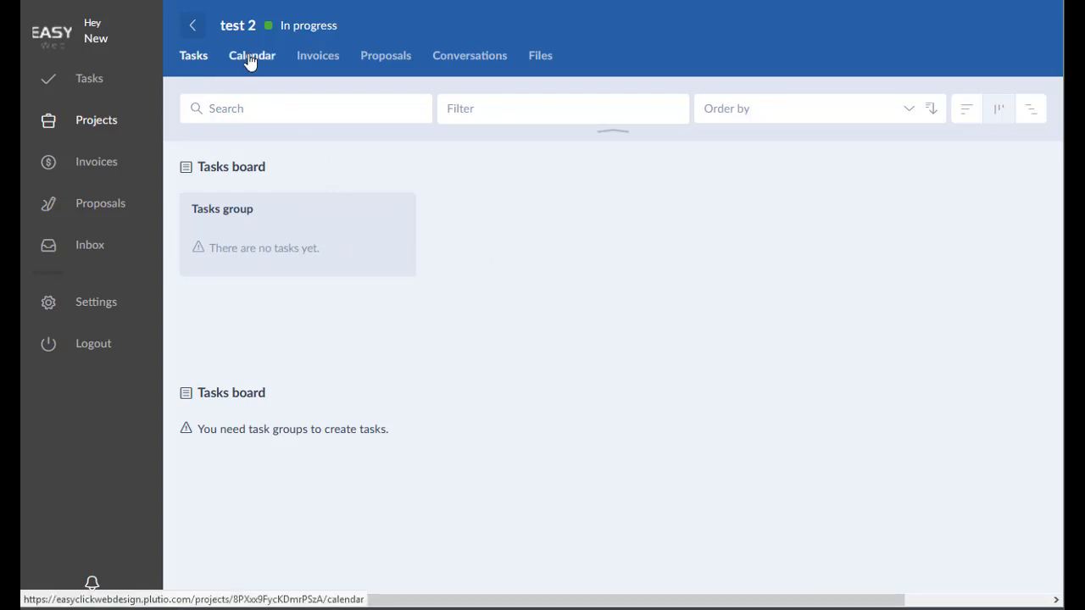
pyautogui.click(251, 54)
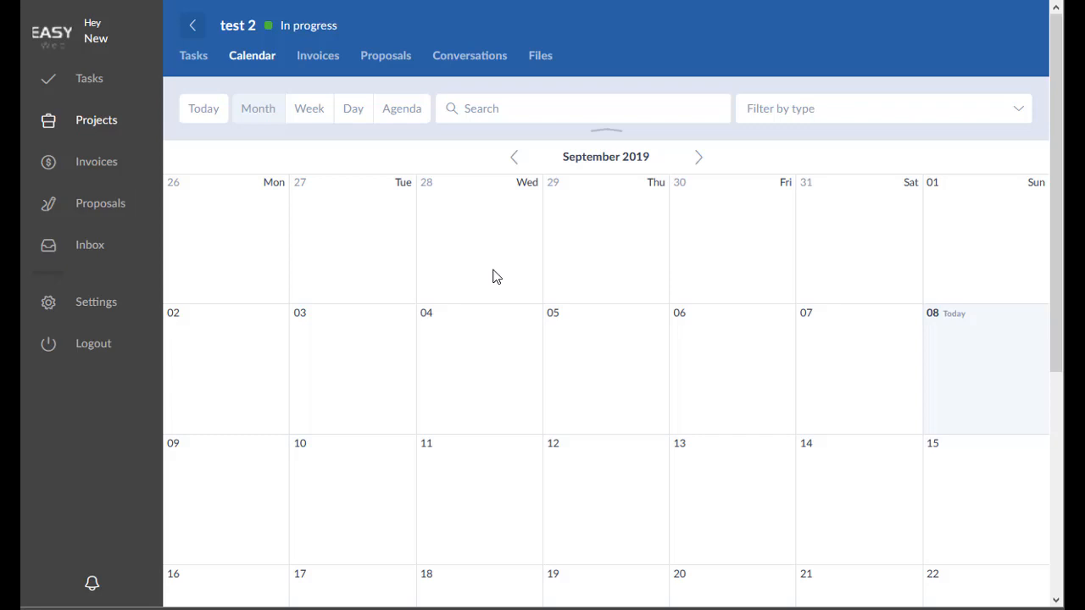
pyautogui.moveTo(509, 282)
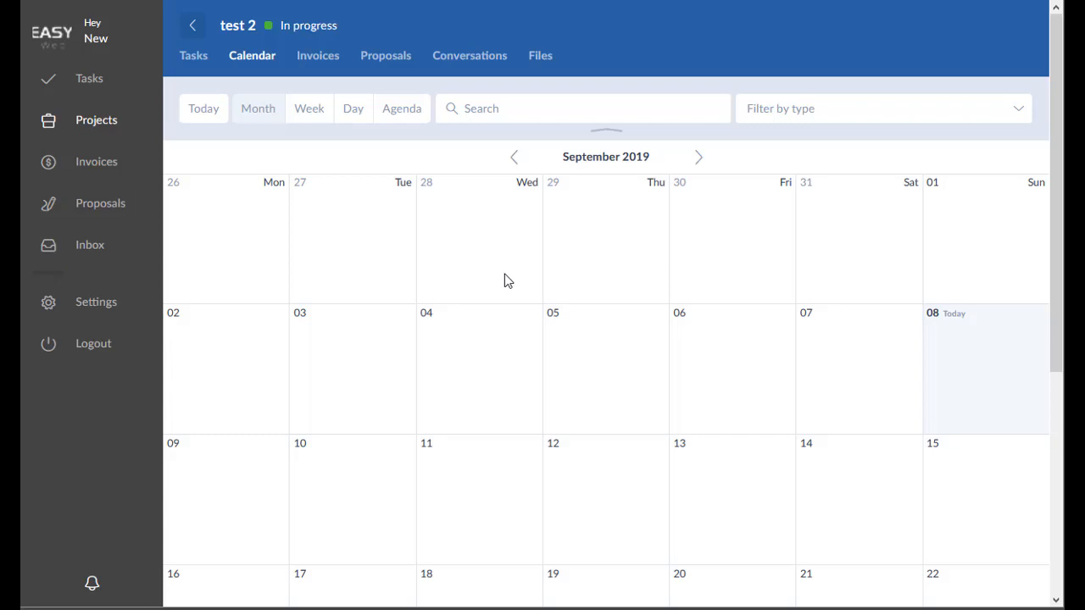
pyautogui.moveTo(505, 285)
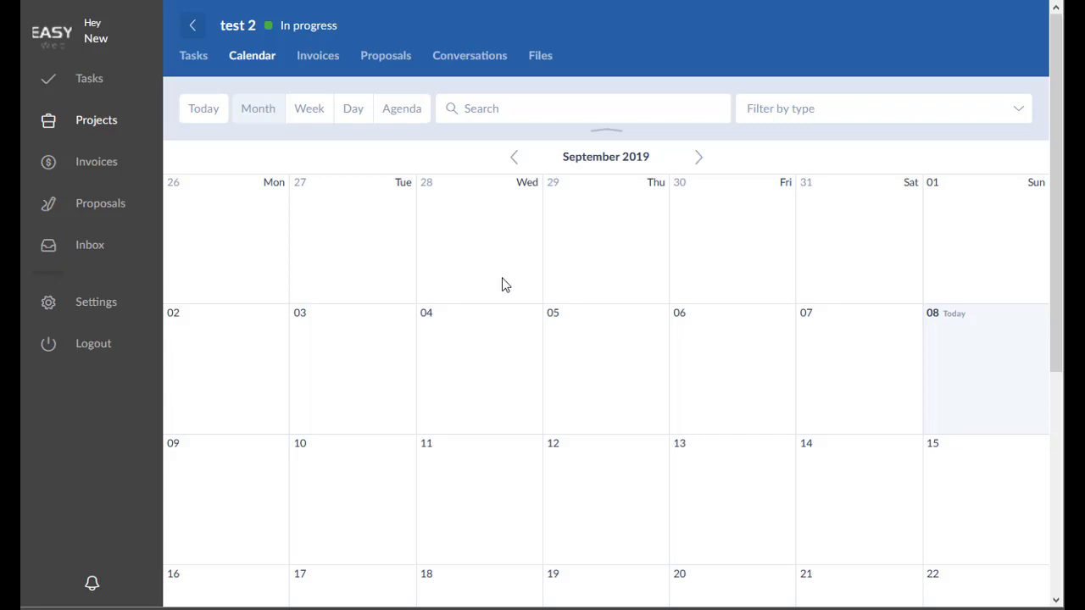
pyautogui.click(534, 271)
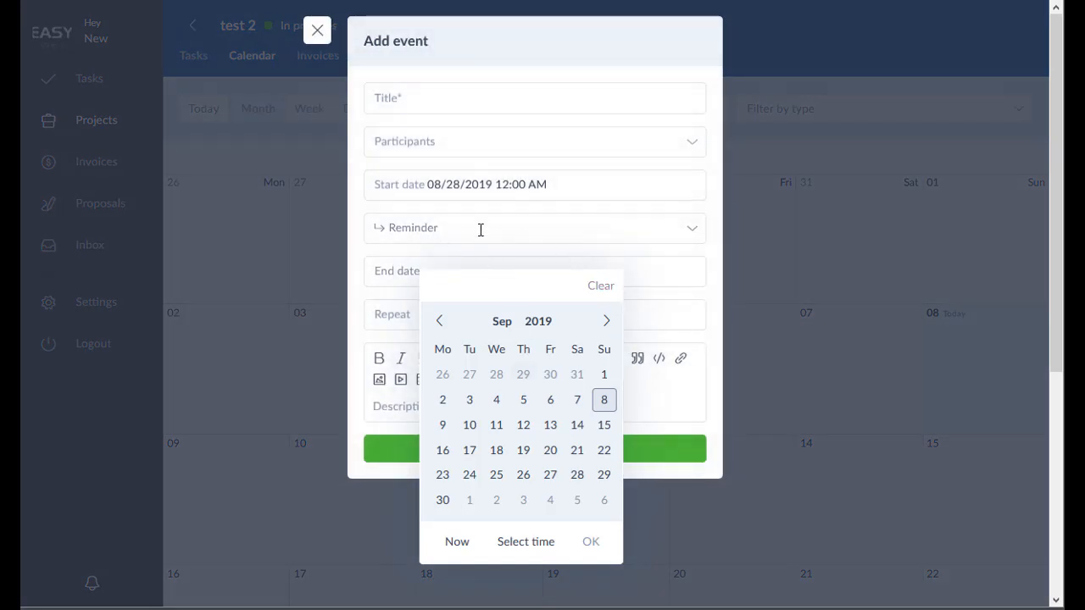
pyautogui.moveTo(444, 210)
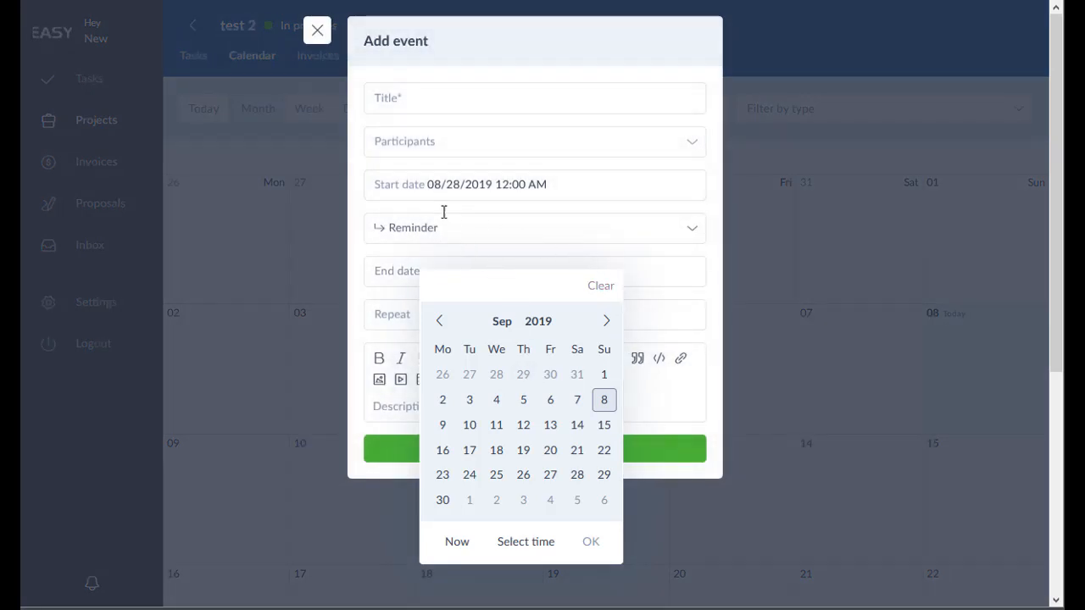
pyautogui.click(317, 30)
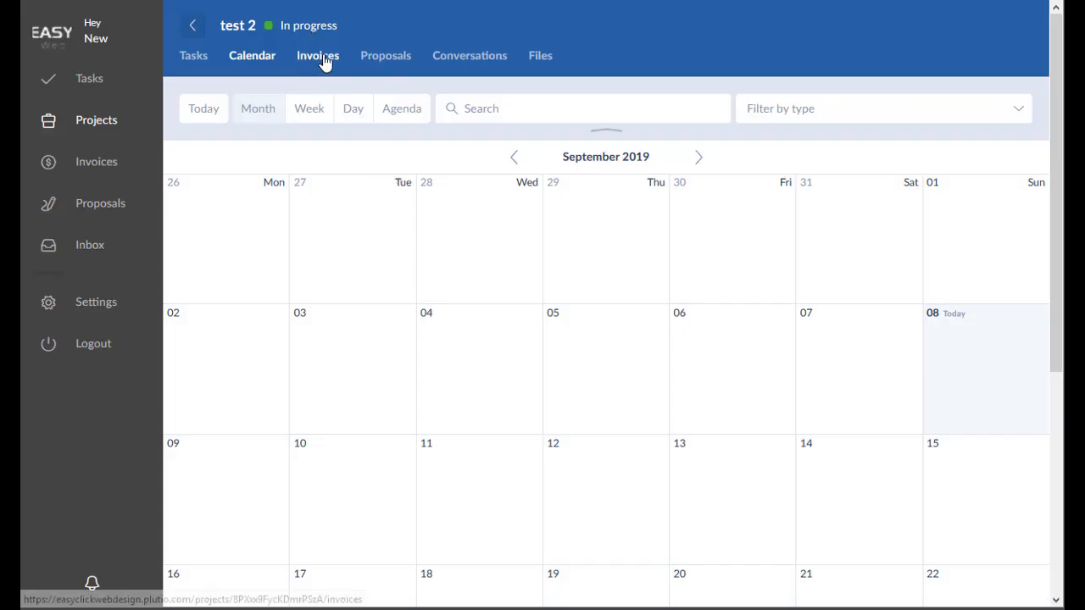
# - Review the project's empty Invoices and Proposals, then land on its Conversations list
pyautogui.click(318, 55)
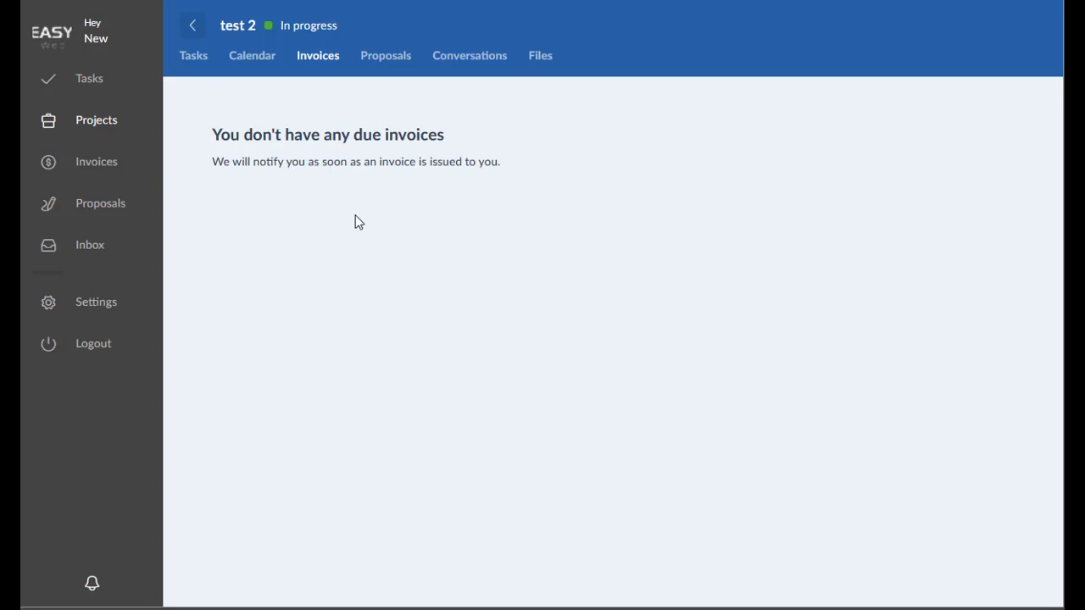
pyautogui.moveTo(360, 217)
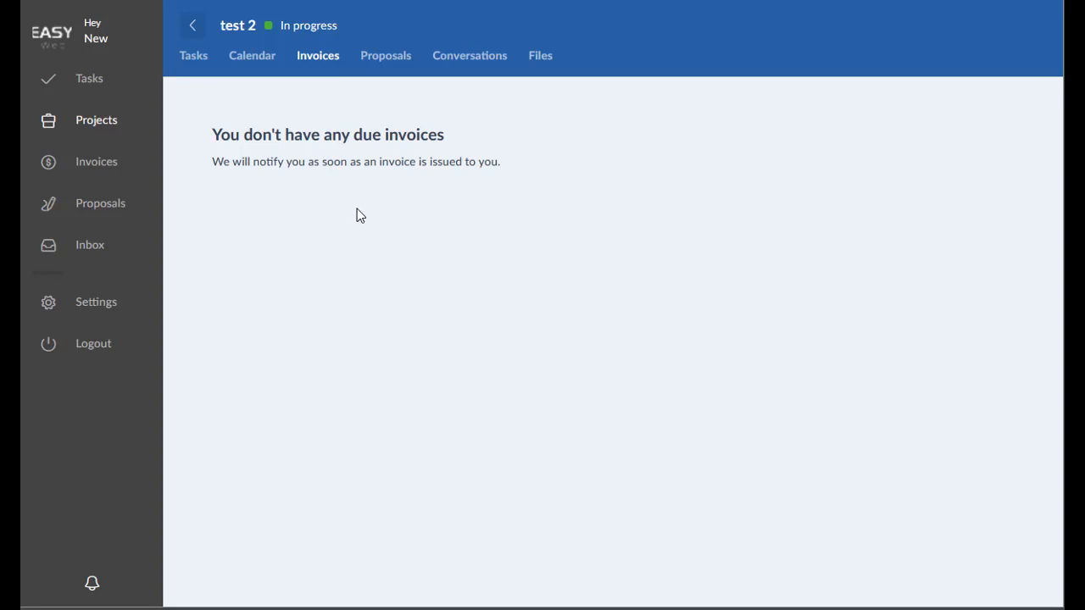
pyautogui.moveTo(371, 125)
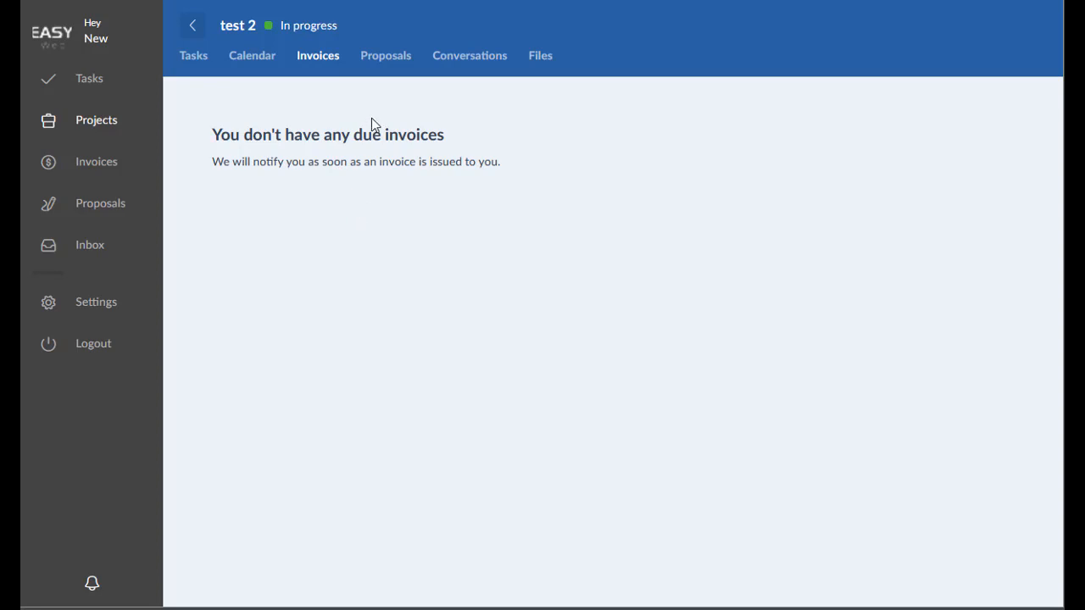
pyautogui.click(386, 54)
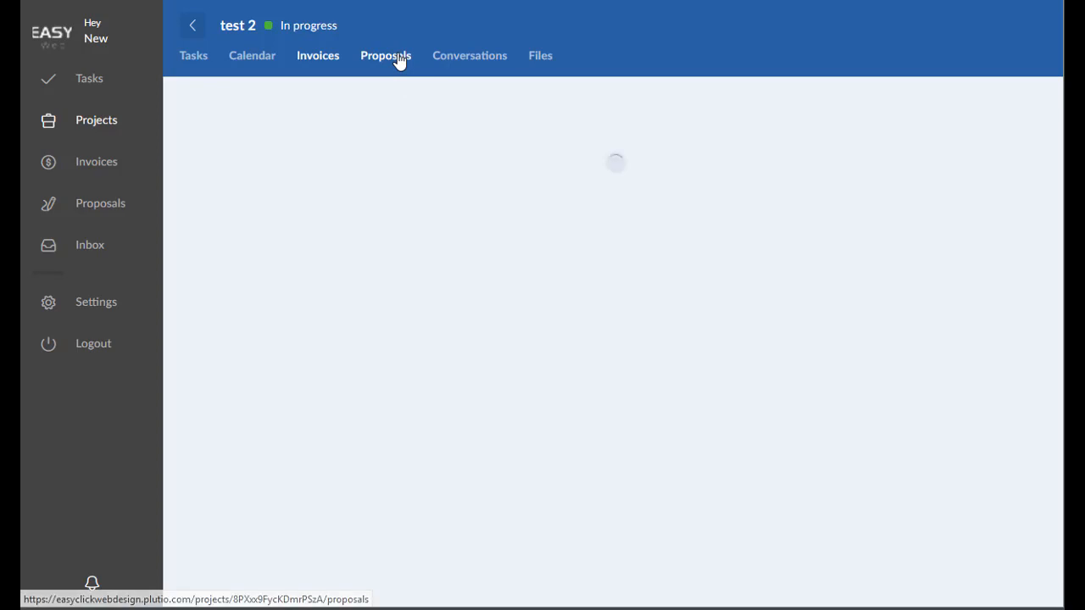
pyautogui.click(385, 54)
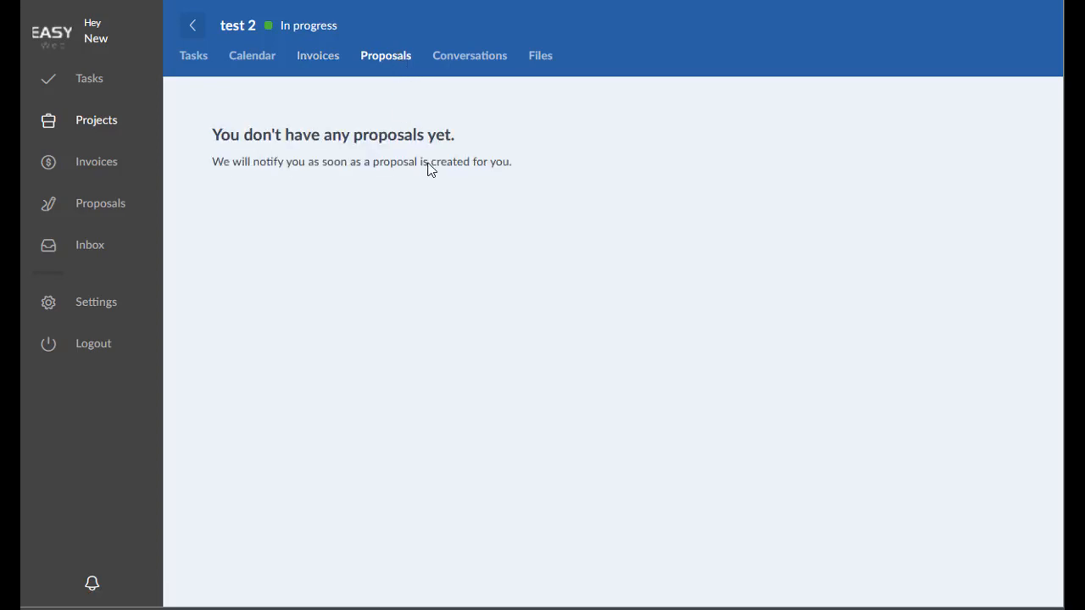
pyautogui.click(470, 54)
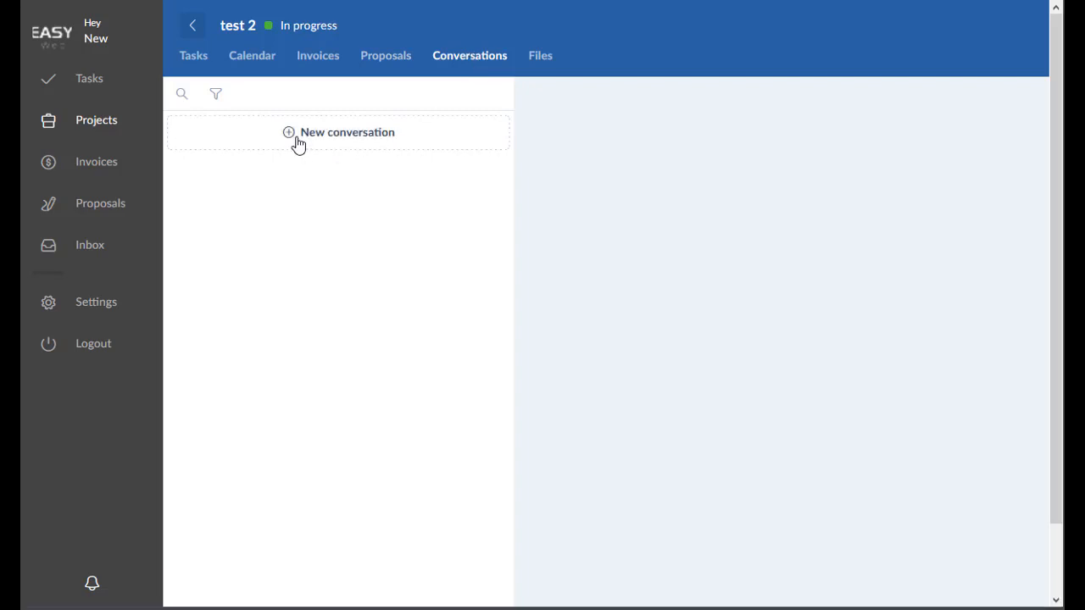
pyautogui.moveTo(305, 139)
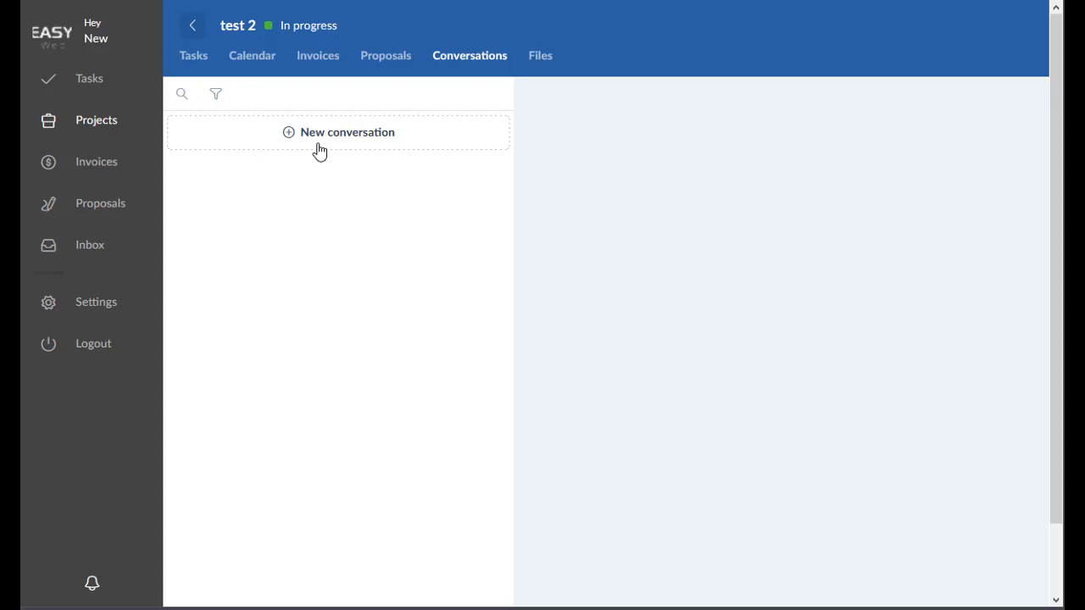
pyautogui.click(346, 132)
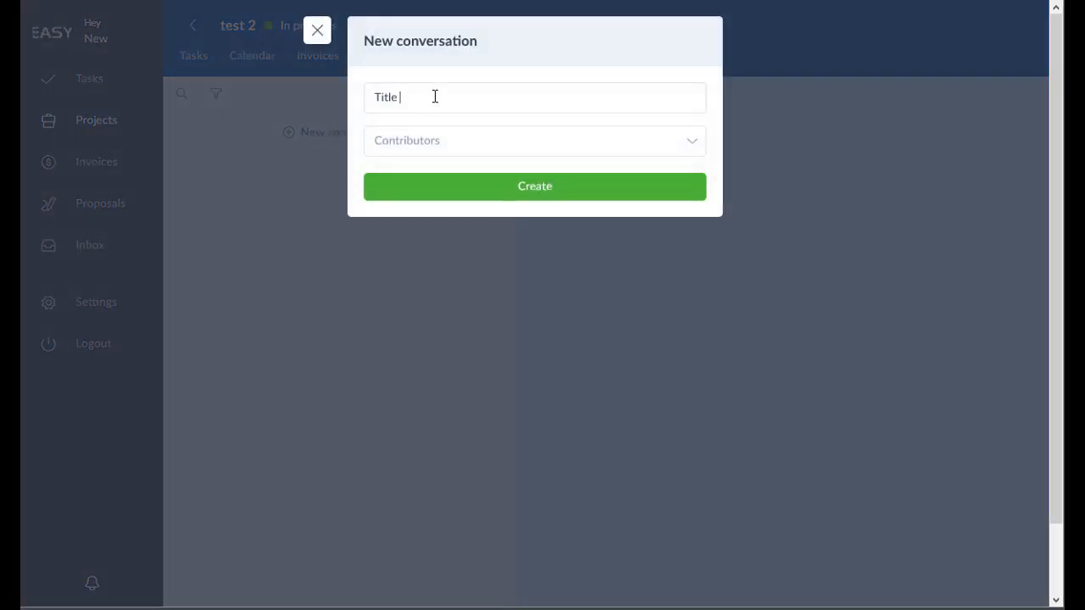
pyautogui.click(534, 140)
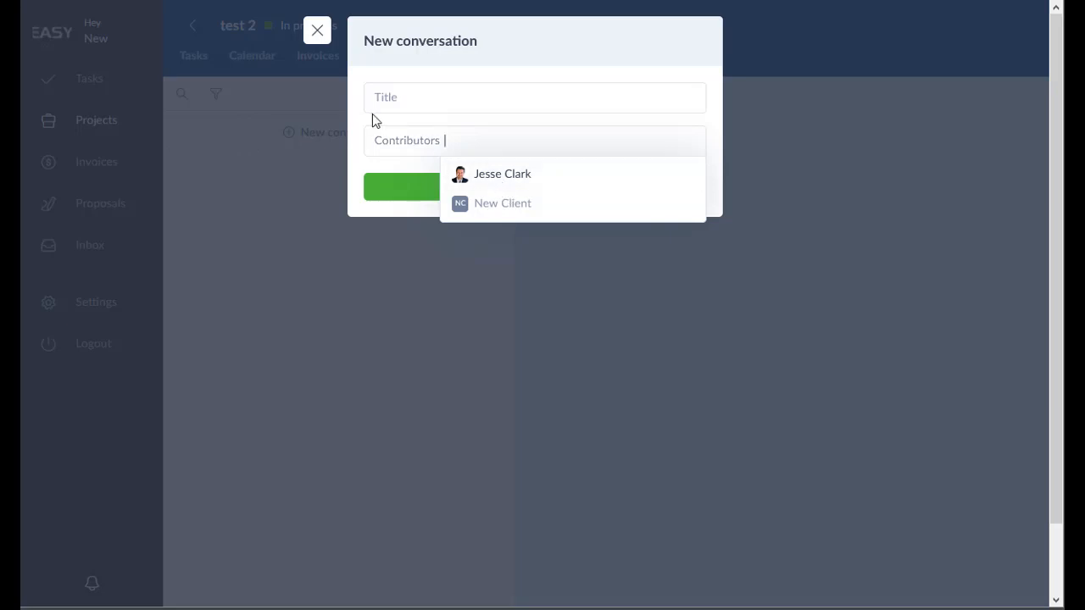
pyautogui.click(317, 30)
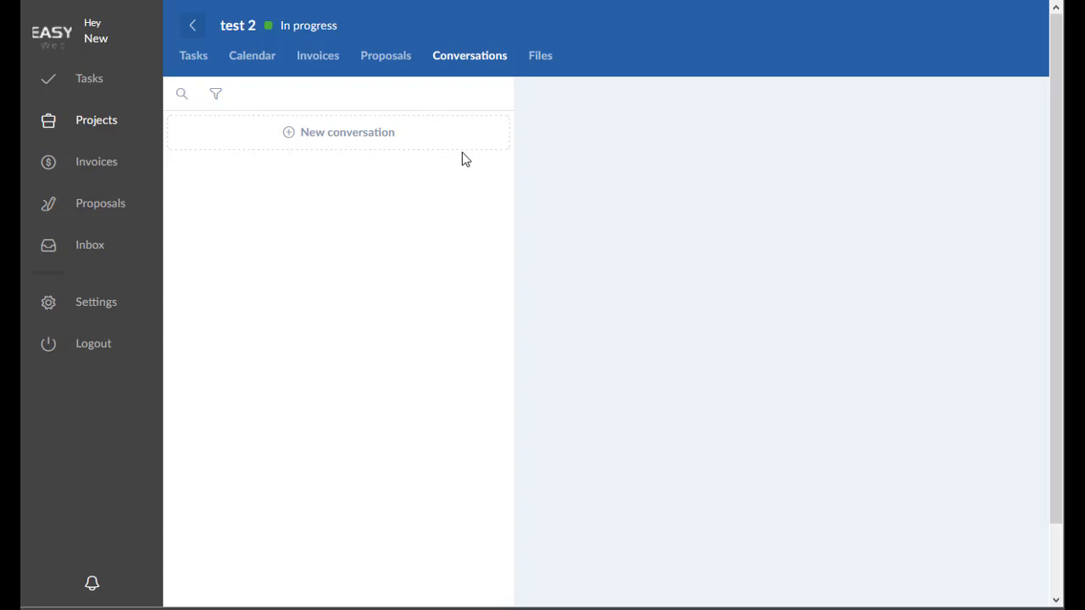
pyautogui.click(540, 54)
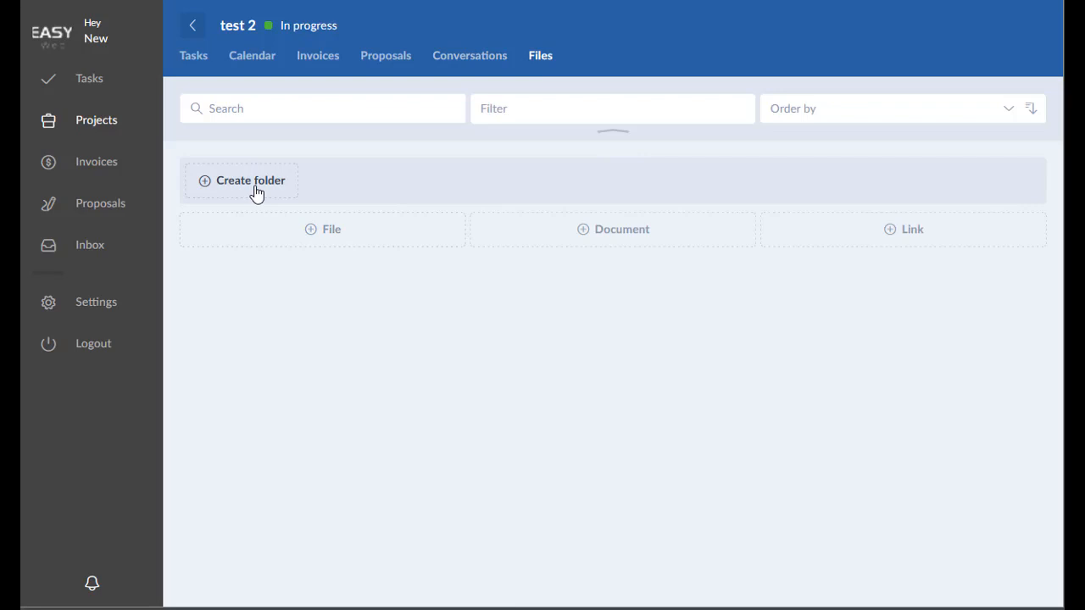
pyautogui.moveTo(892, 236)
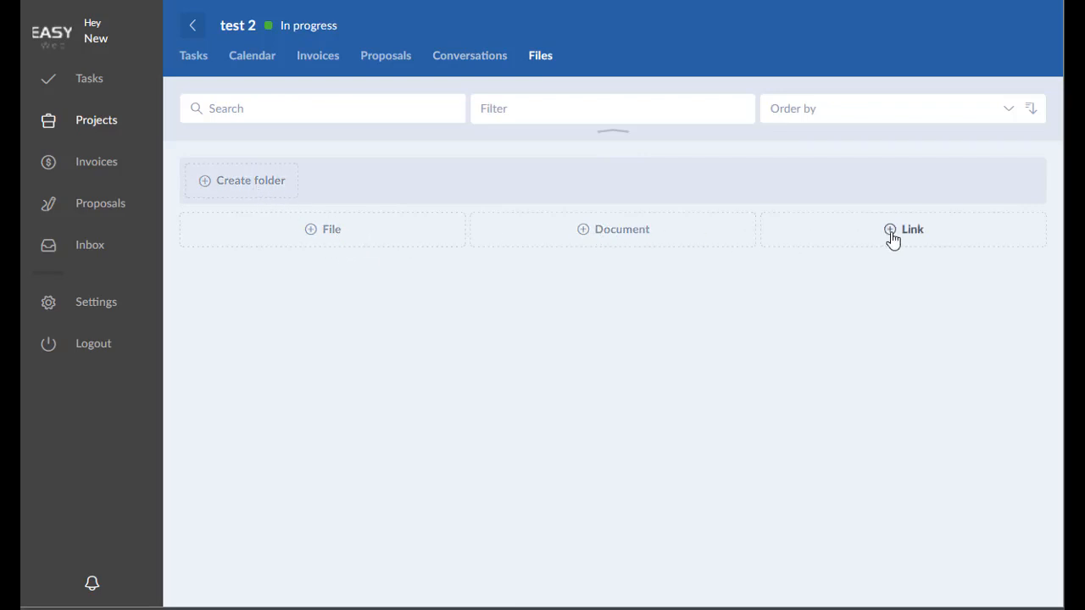
pyautogui.moveTo(321, 235)
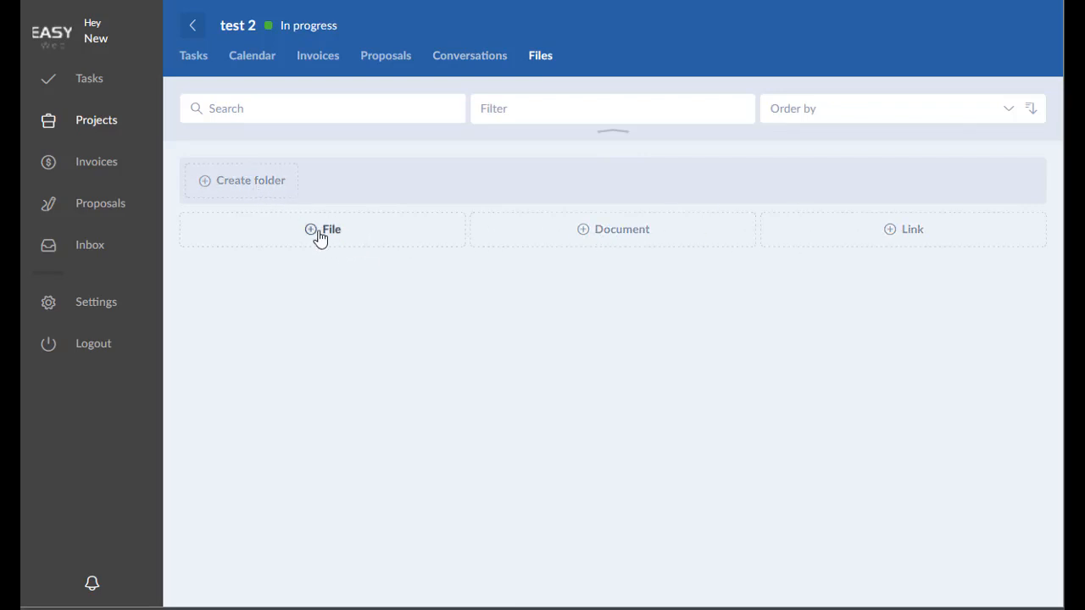
# - Bring up the file upload picker in the Files area and dismiss it without uploading
pyautogui.click(330, 229)
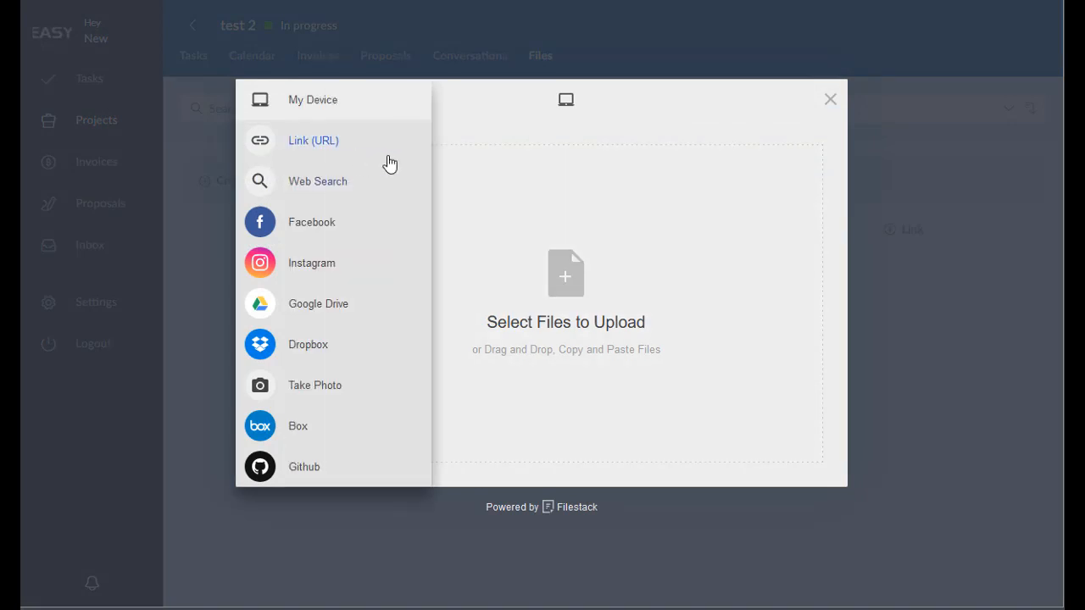
pyautogui.moveTo(273, 173)
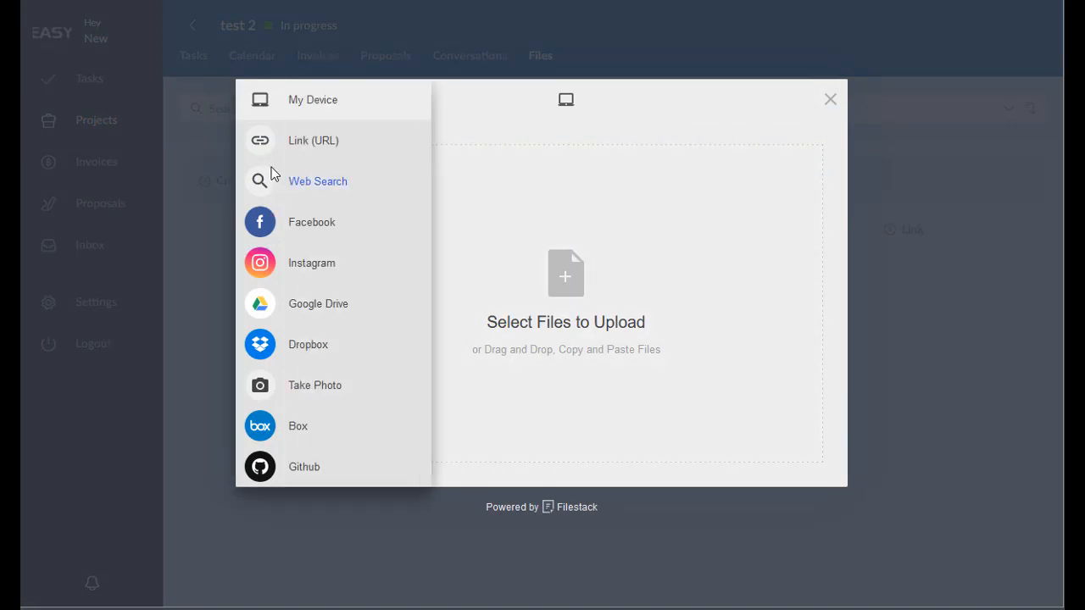
pyautogui.moveTo(285, 346)
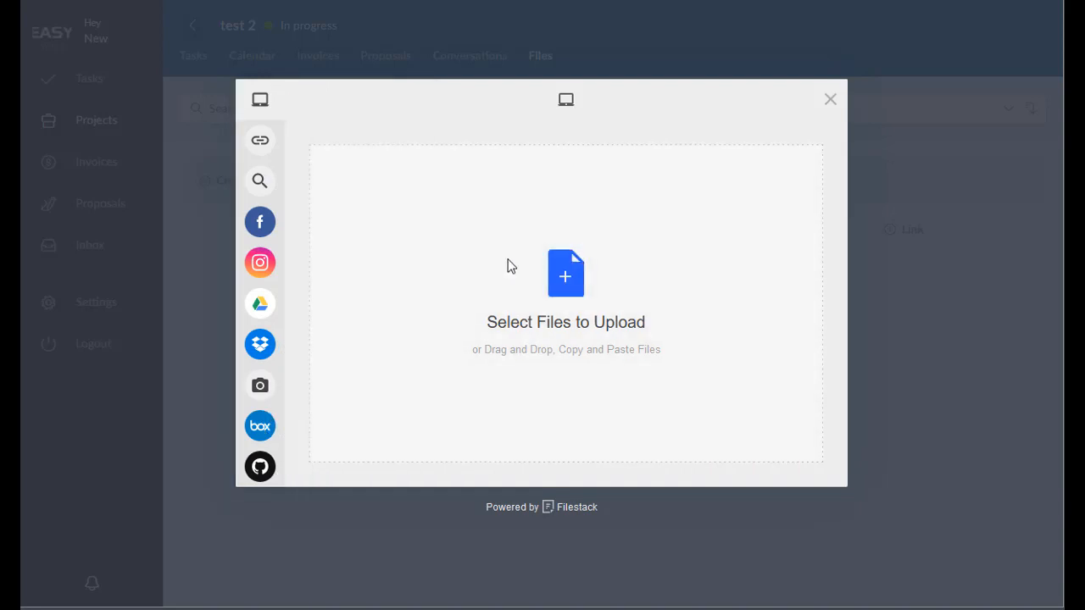
pyautogui.click(829, 98)
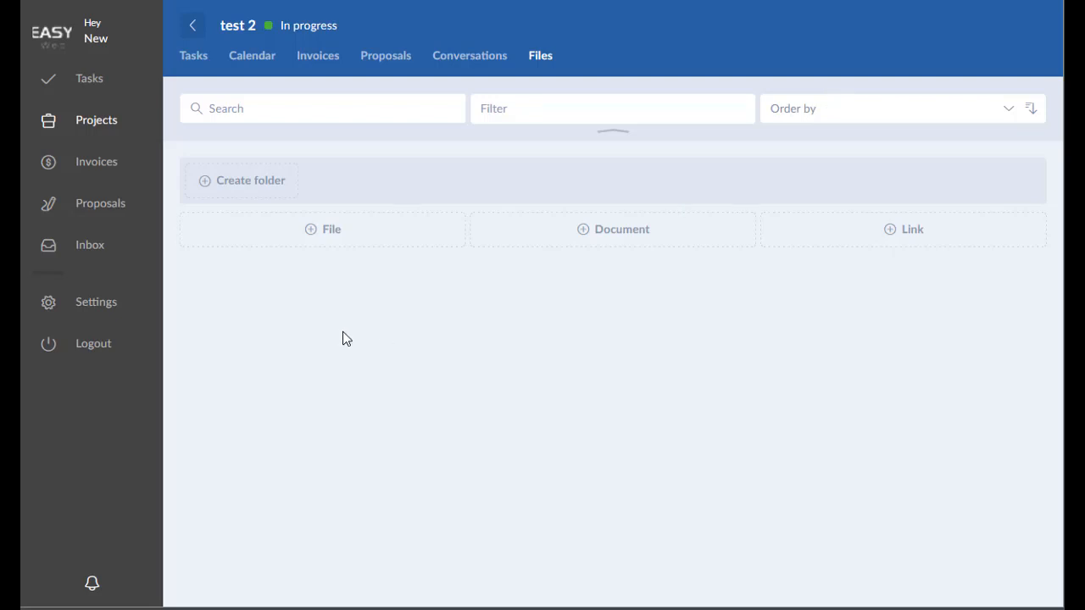
pyautogui.moveTo(204, 210)
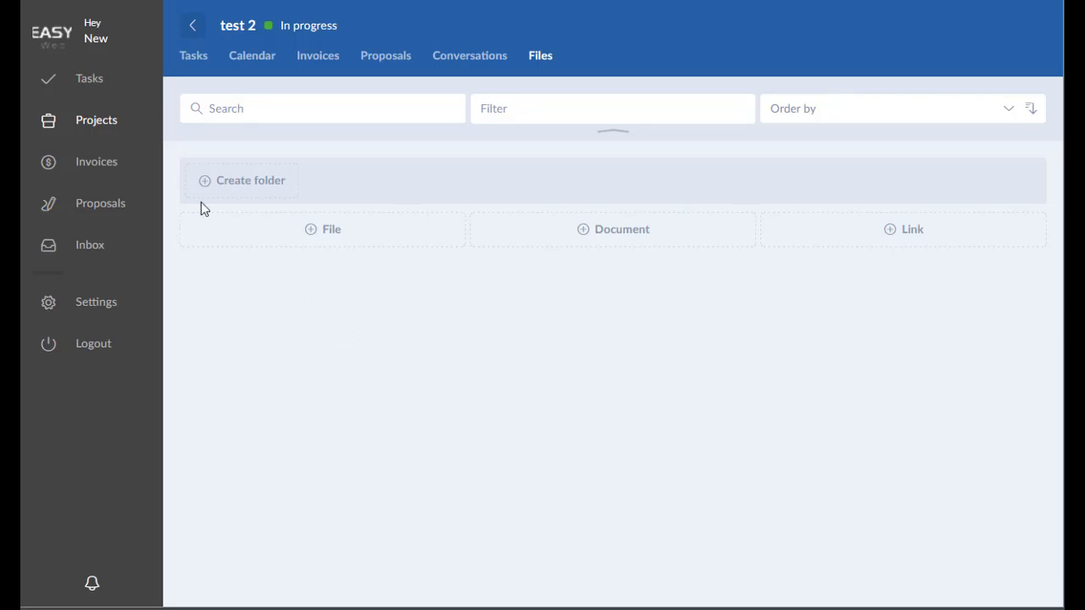